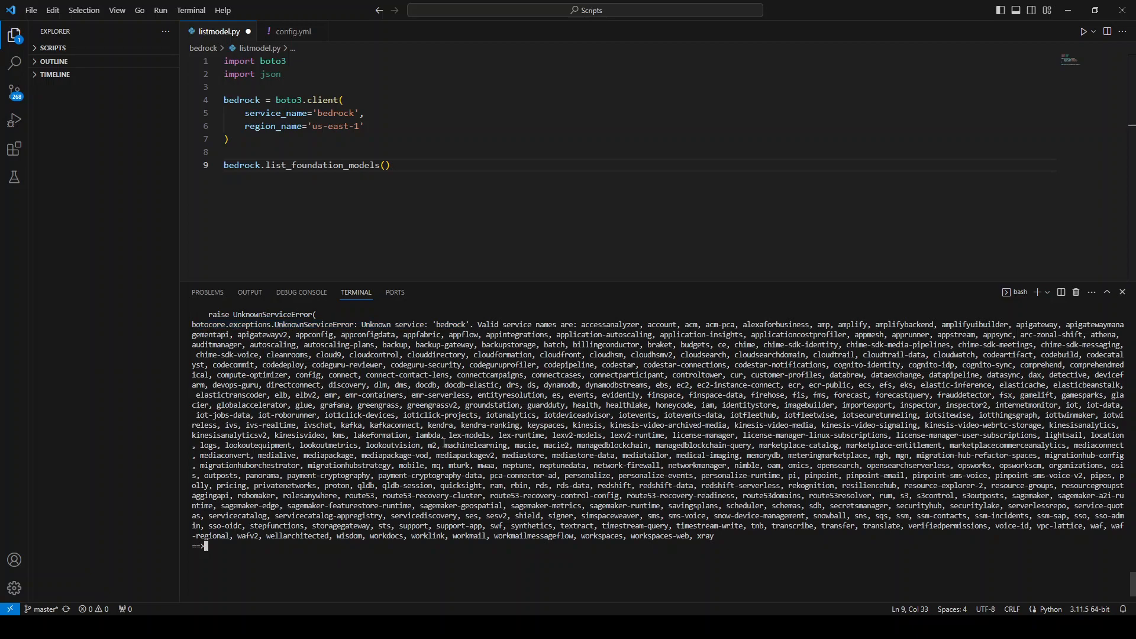
Step: Clear the UnknownServiceError output from the terminal
{"action": "type", "text": "clear"}
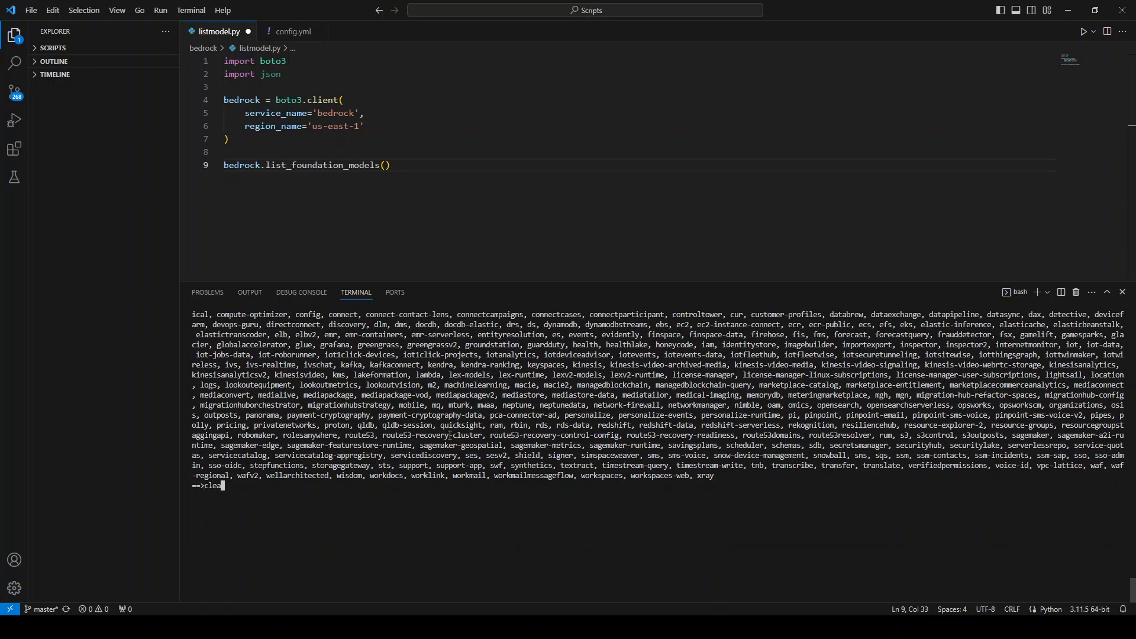
{"action": "key", "text": "Return"}
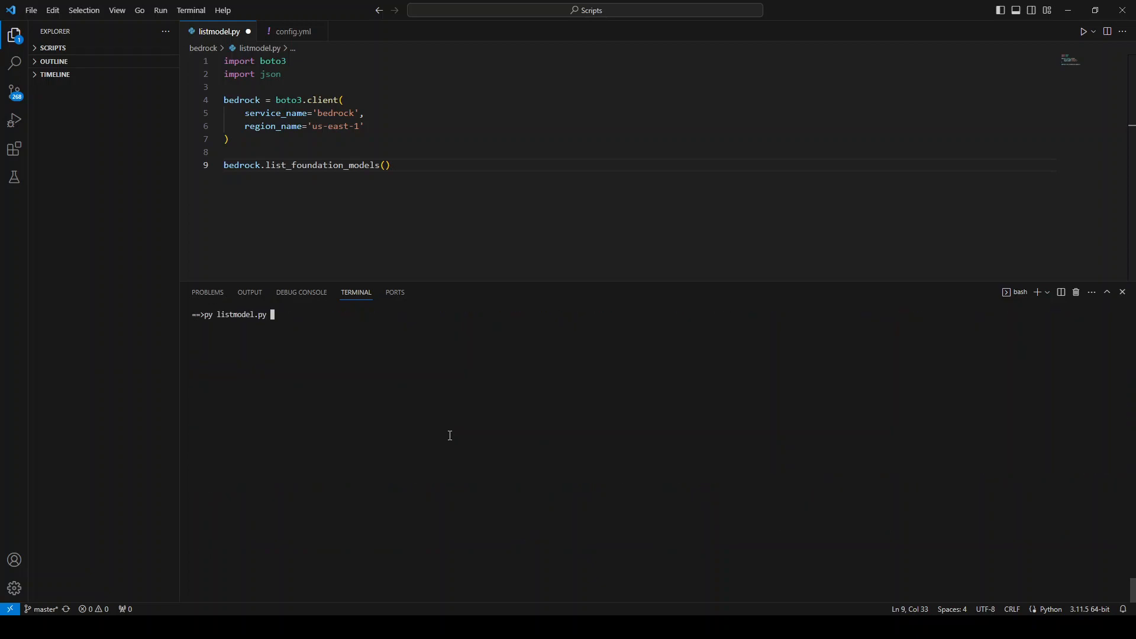
Step: Show the installed boto3 package details with pip, revealing version 1.28.55
{"action": "type", "text": "-m pip show boto3"}
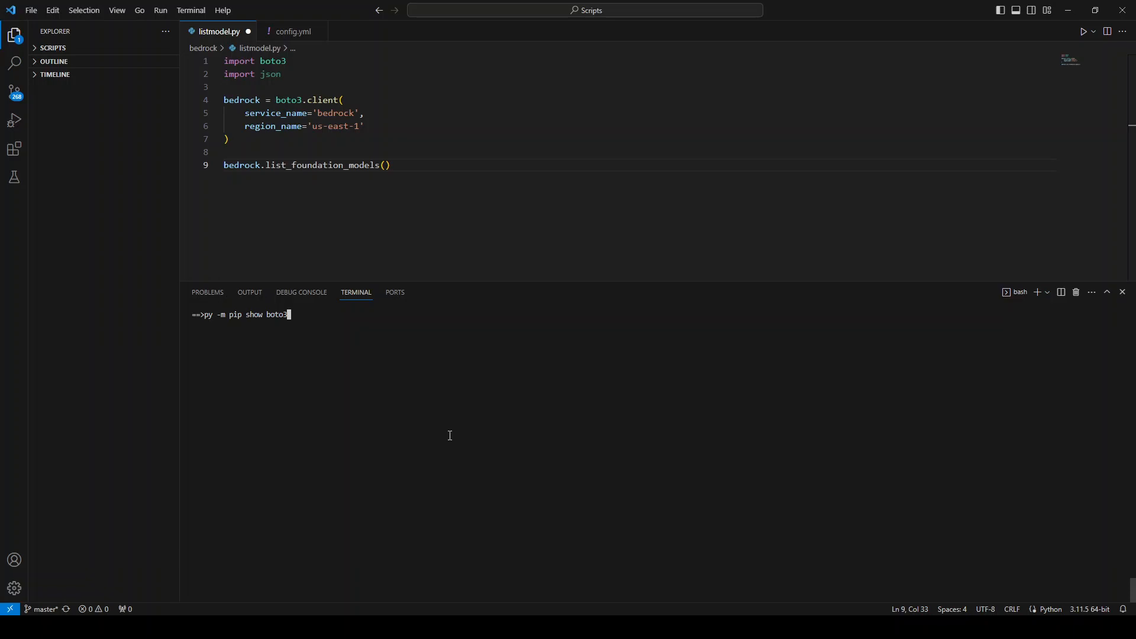
{"action": "key", "text": "Return"}
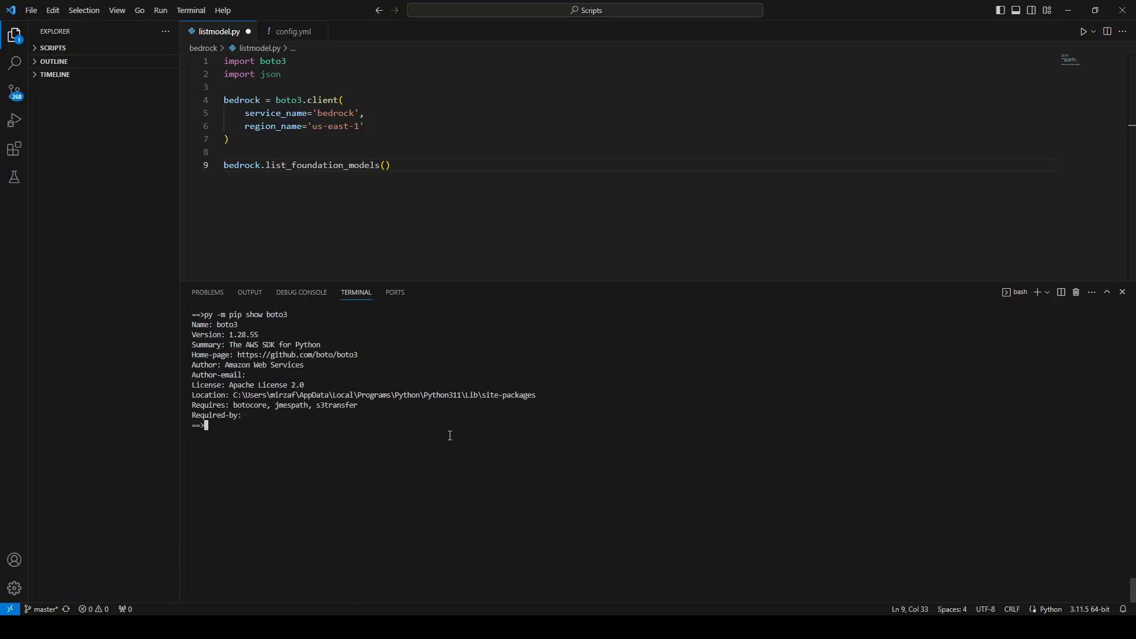
{"action": "mouse_move", "coordinate": [362, 410]}
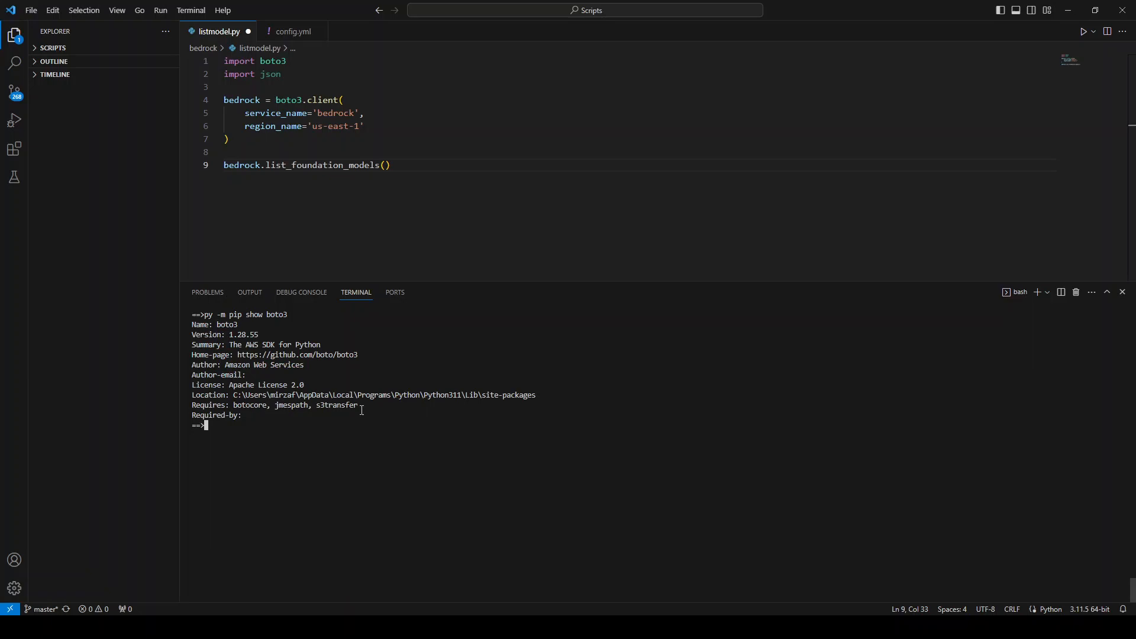
{"action": "double_click", "coordinate": [238, 333]}
{"action": "type", "text": "py -m pip install boto3 --upgrade"}
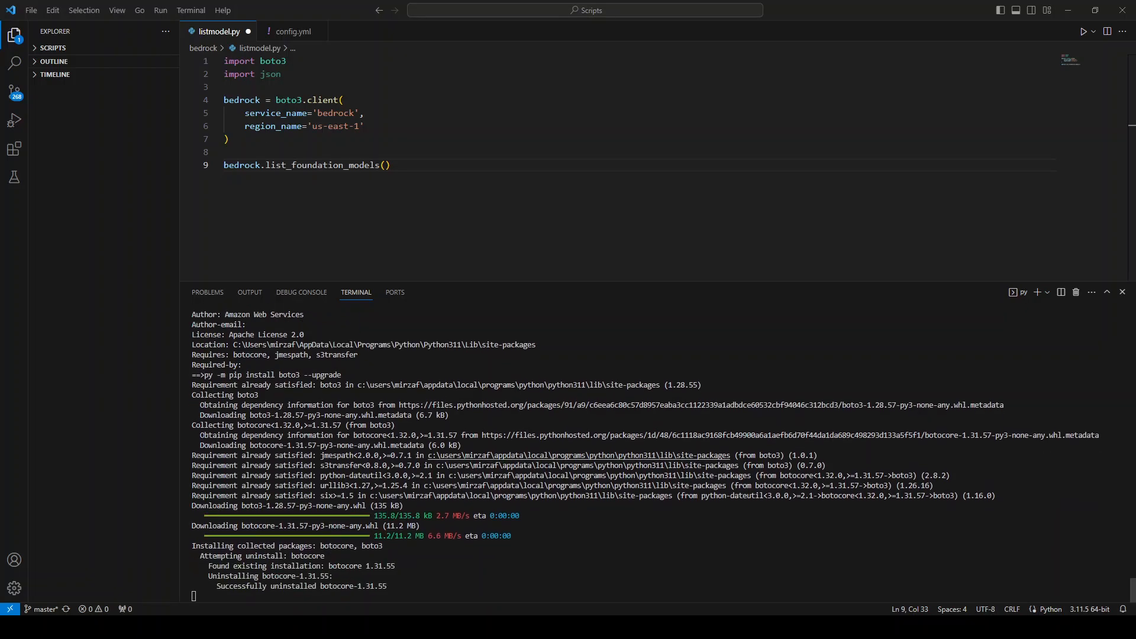
Step: Select the boto3 upgrade command line once 1.28.57 and botocore 1.31.57 finish installing
{"action": "double_click", "coordinate": [224, 376]}
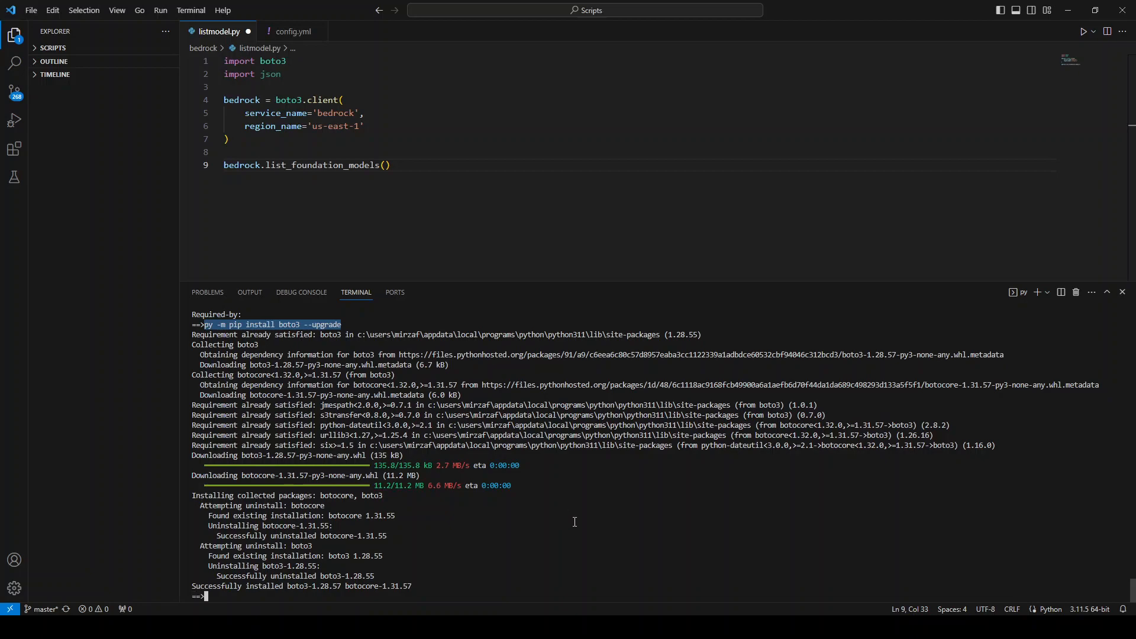
Step: Re-check boto3 with pip show, confirming version 1.28.57 is installed
{"action": "type", "text": "py -m pip show boto3"}
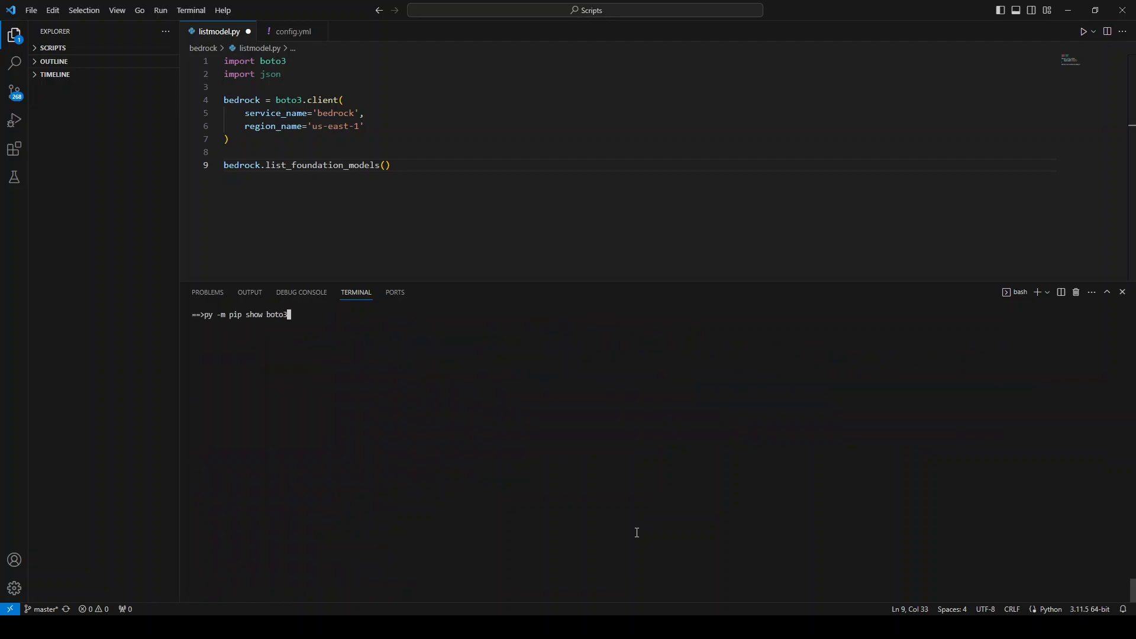
{"action": "key", "text": "Return"}
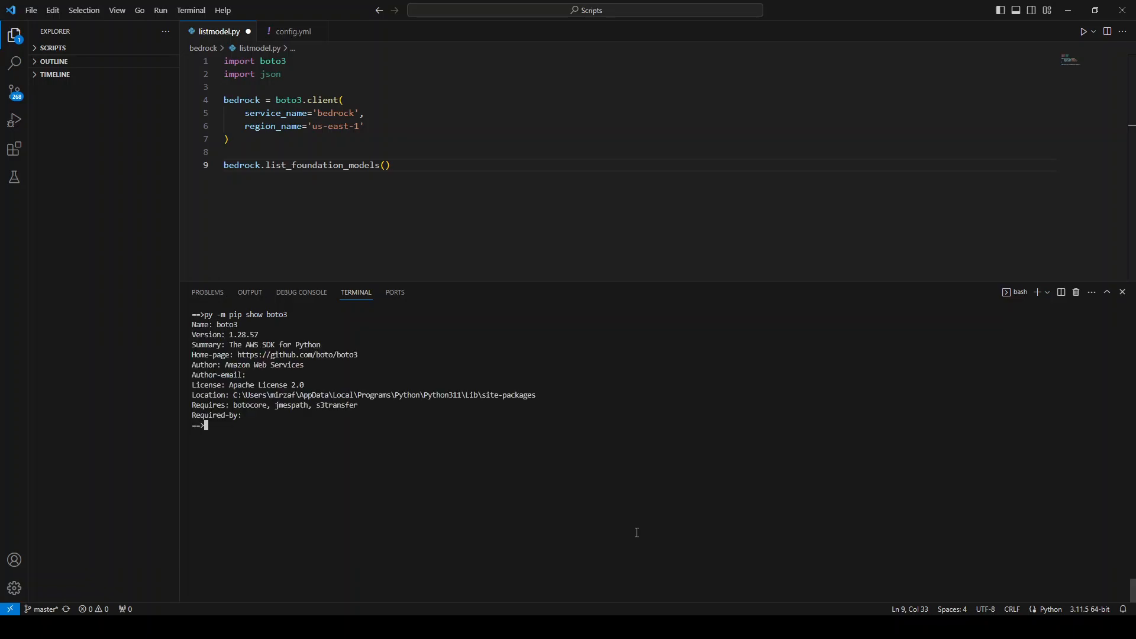
{"action": "mouse_move", "coordinate": [283, 315]}
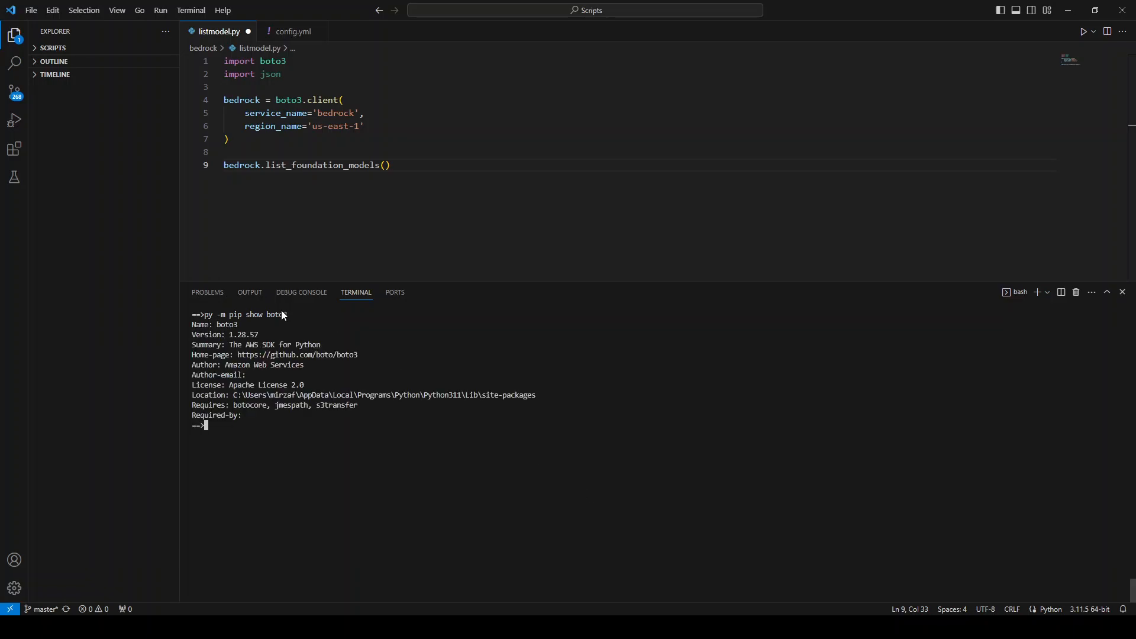
{"action": "mouse_move", "coordinate": [250, 337]}
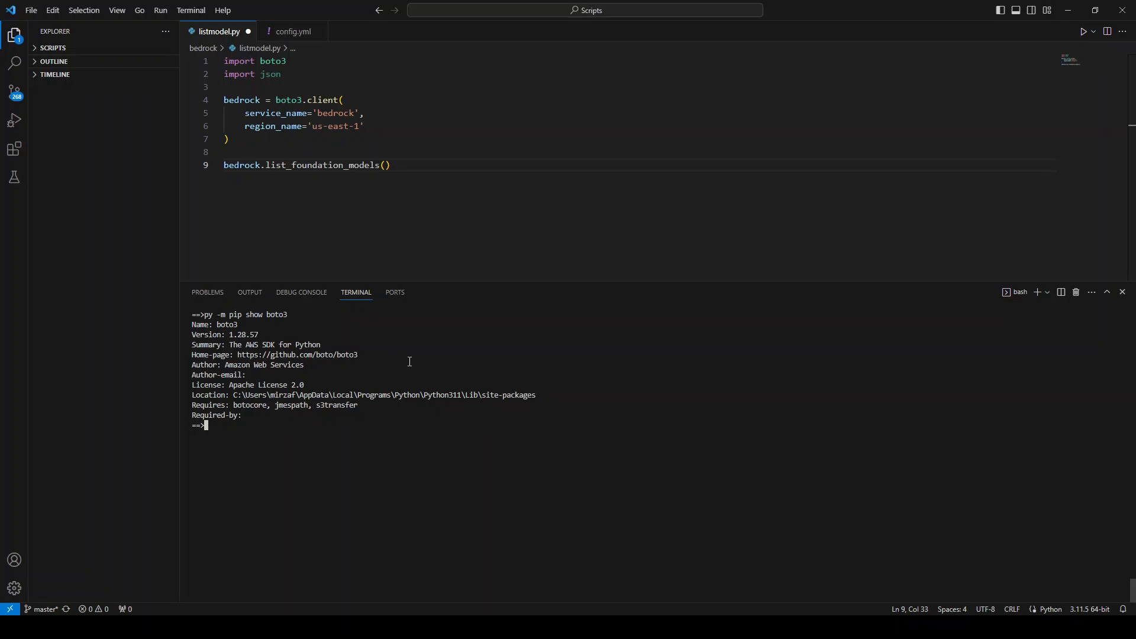
{"action": "mouse_move", "coordinate": [370, 128]}
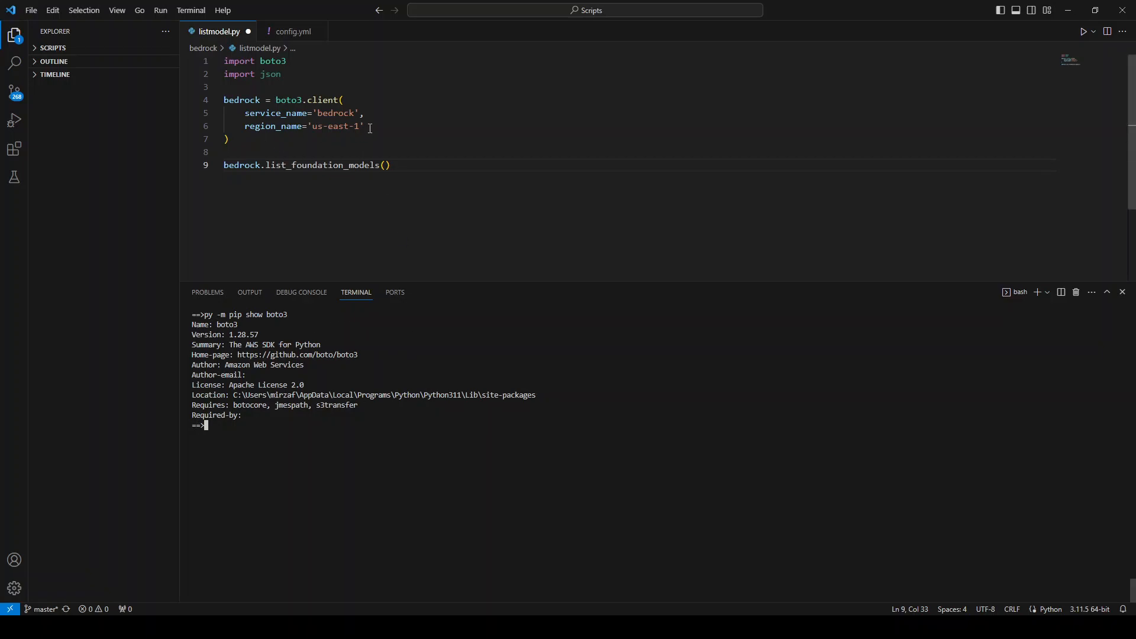
{"action": "mouse_move", "coordinate": [382, 121]}
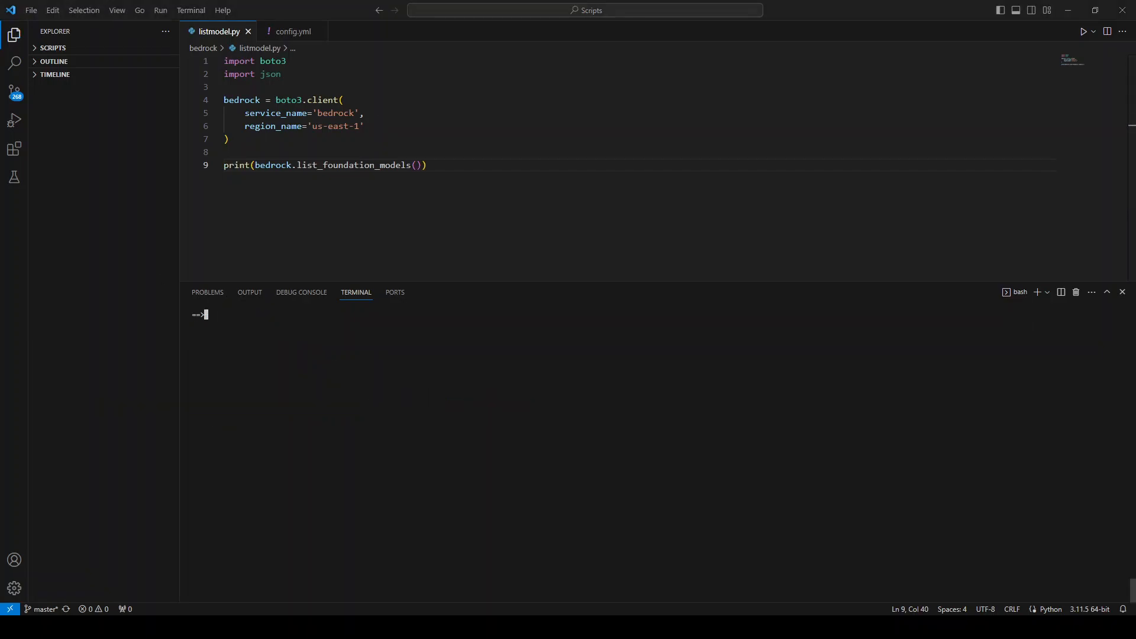
Step: Run listmodel.py with the print-wrapped list_foundation_models call
{"action": "type", "text": "py listmodel.py"}
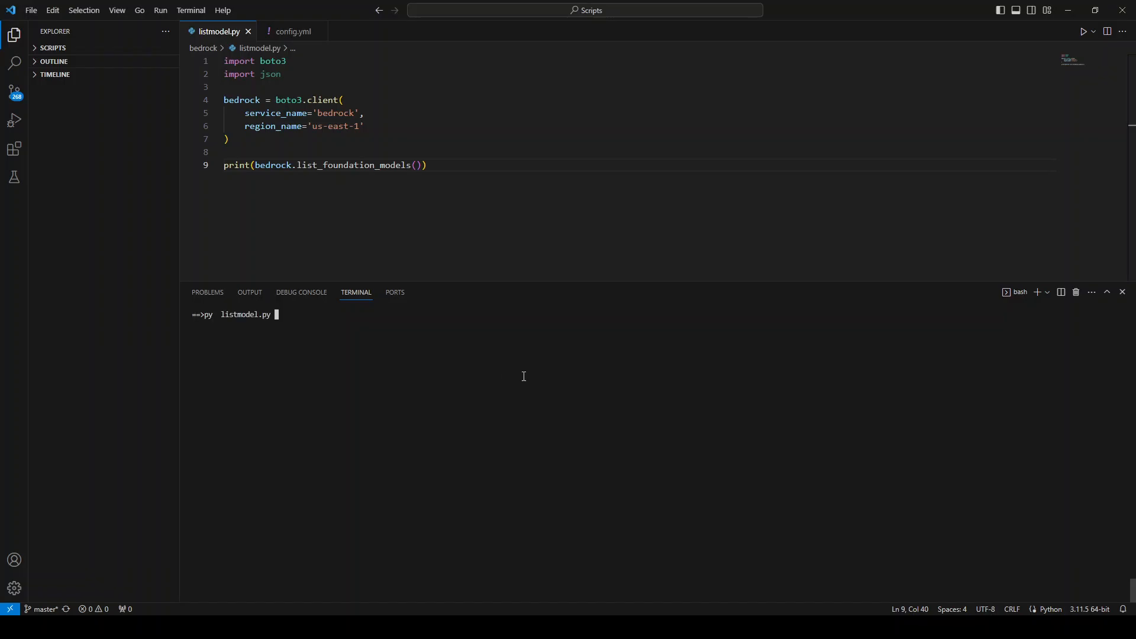
{"action": "key", "text": "Return"}
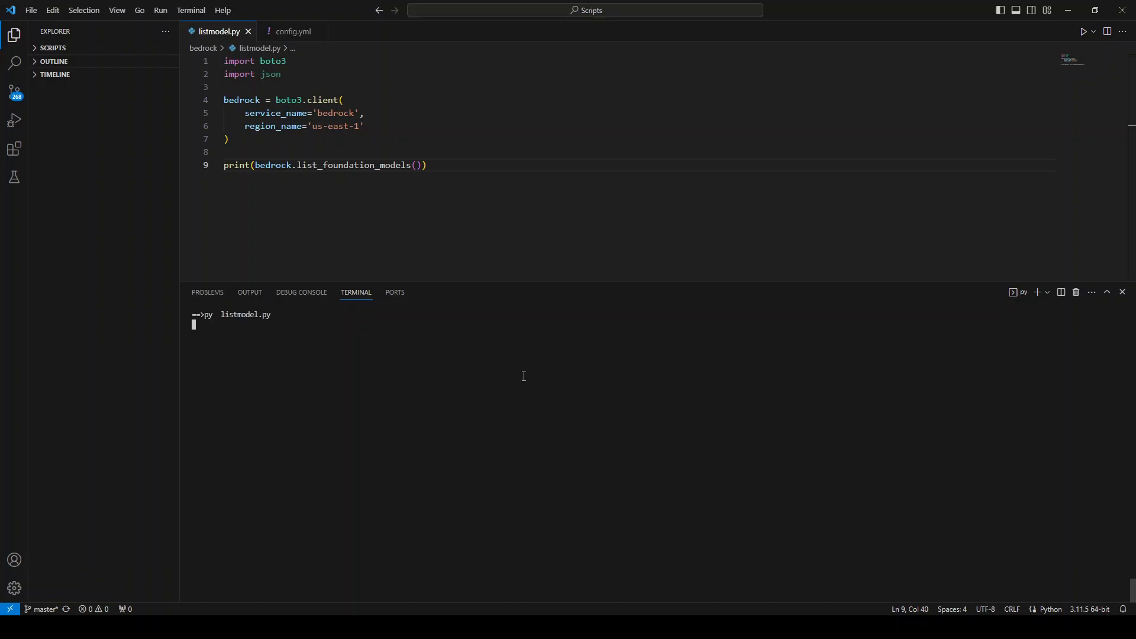